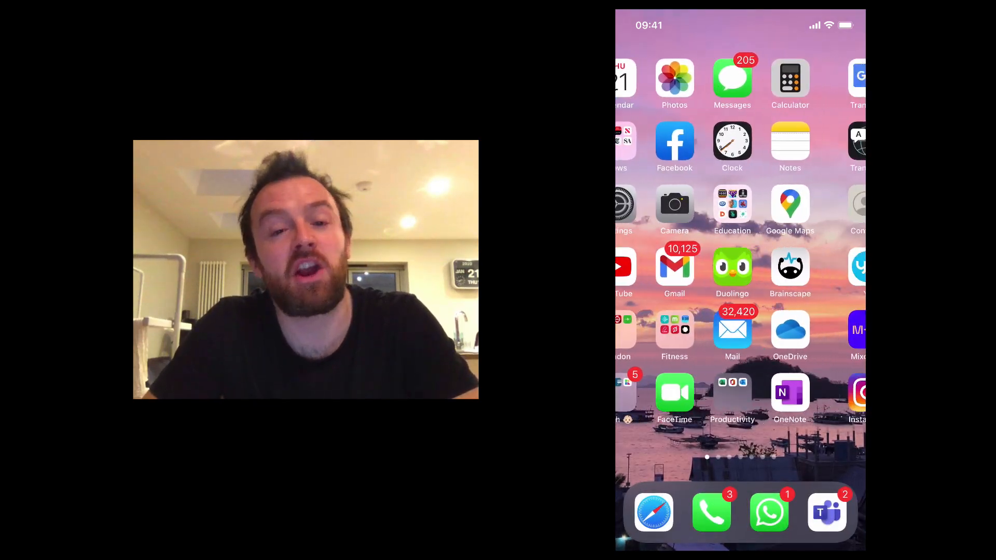
Step: Start a document scan in OneDrive and capture the first exam page
scroll(right, 3)
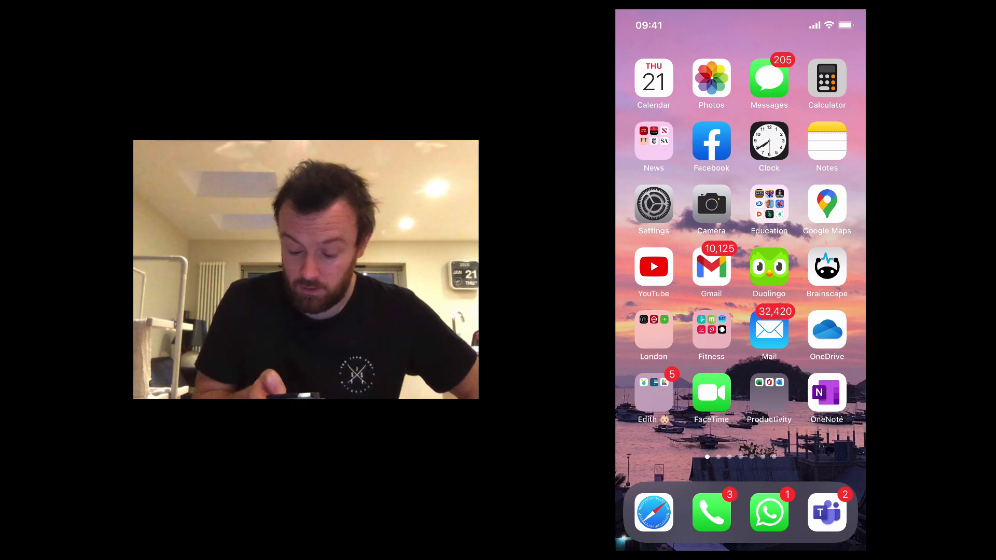
click(827, 335)
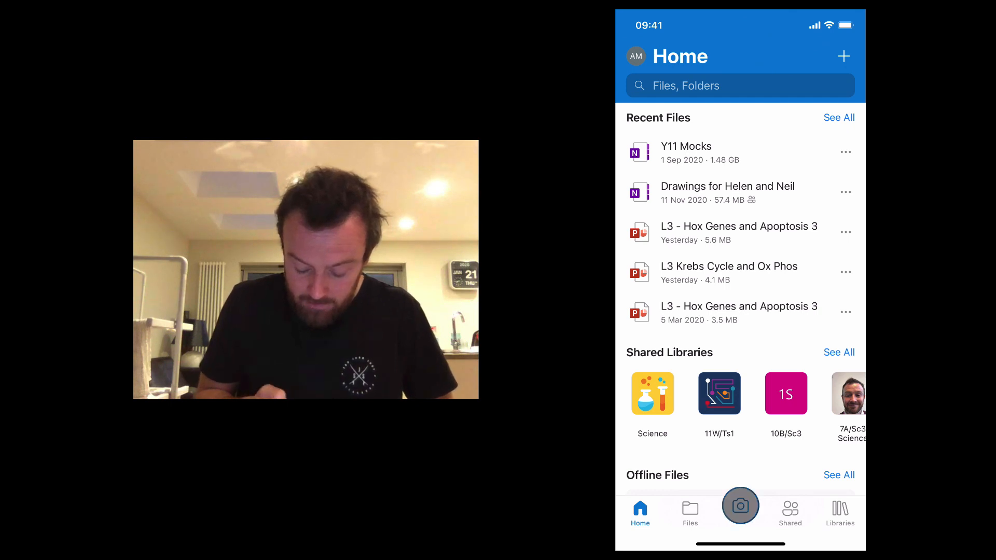
click(740, 506)
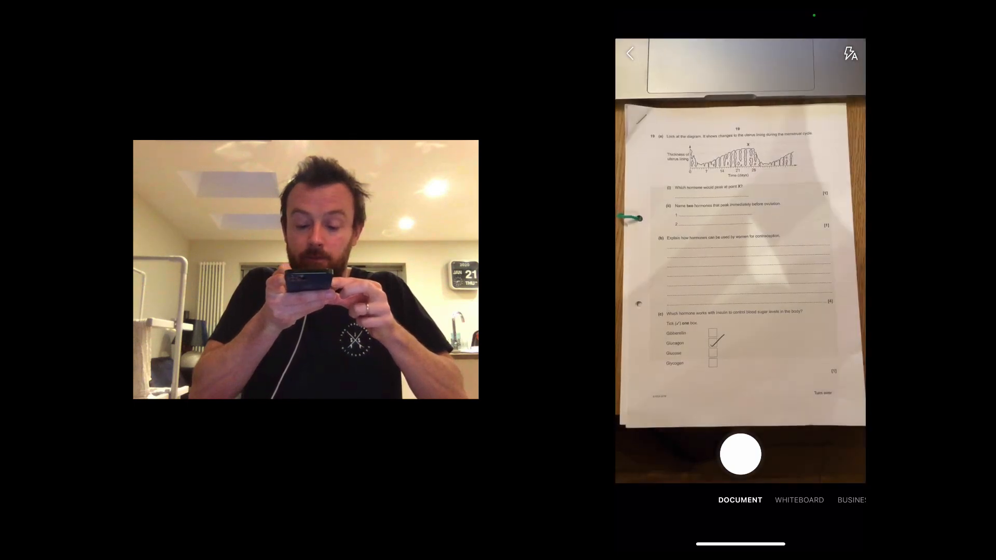
click(740, 454)
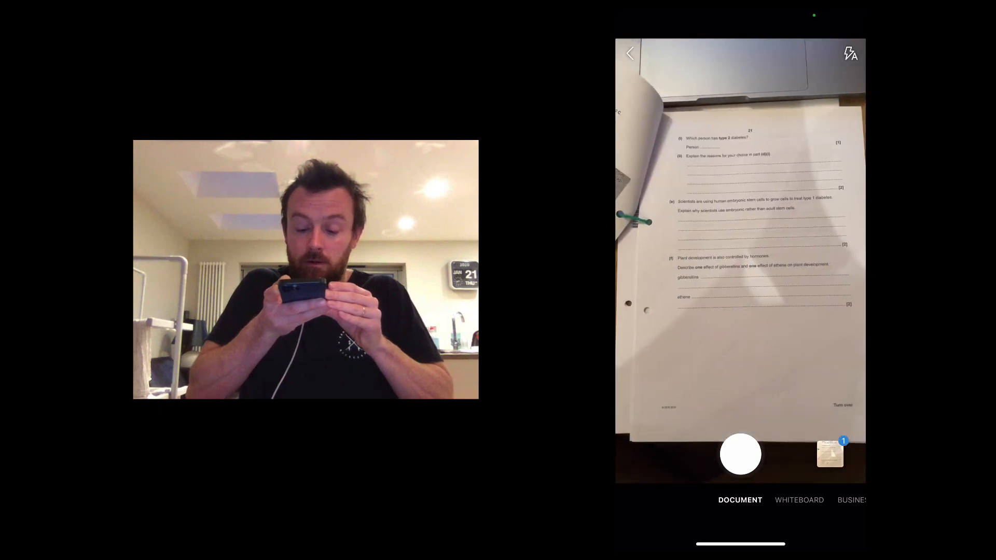
Step: Capture the second and third exam pages into the same scan and finish scanning
click(740, 453)
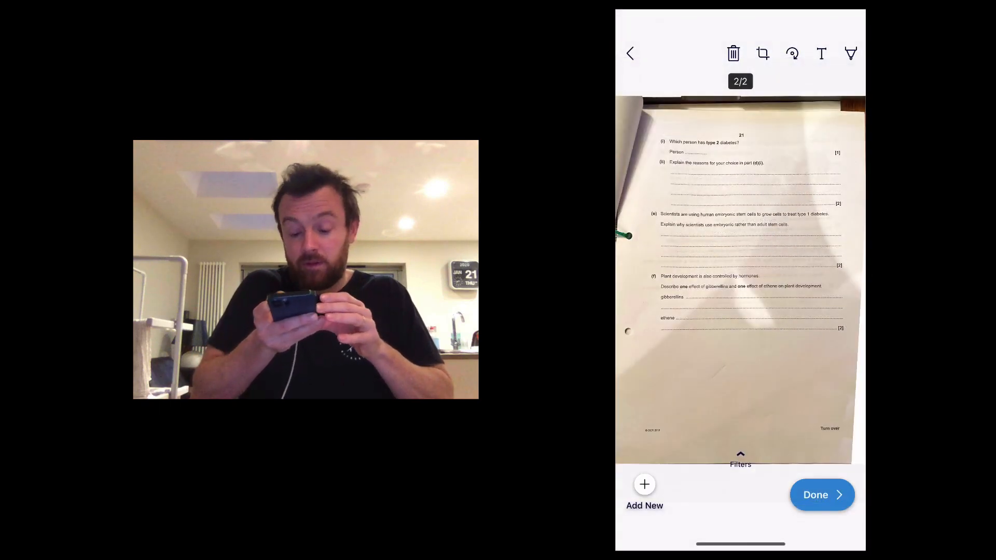
click(740, 457)
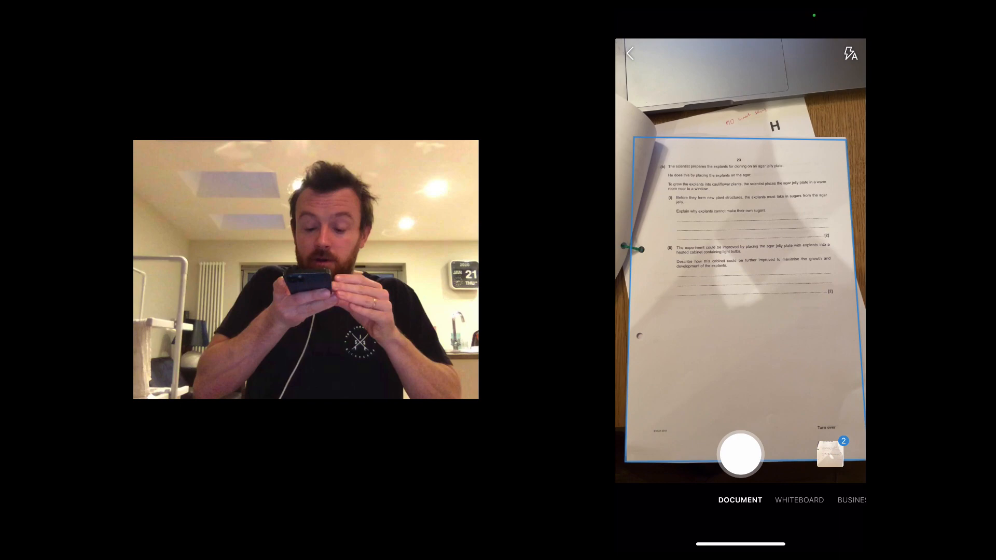
click(740, 454)
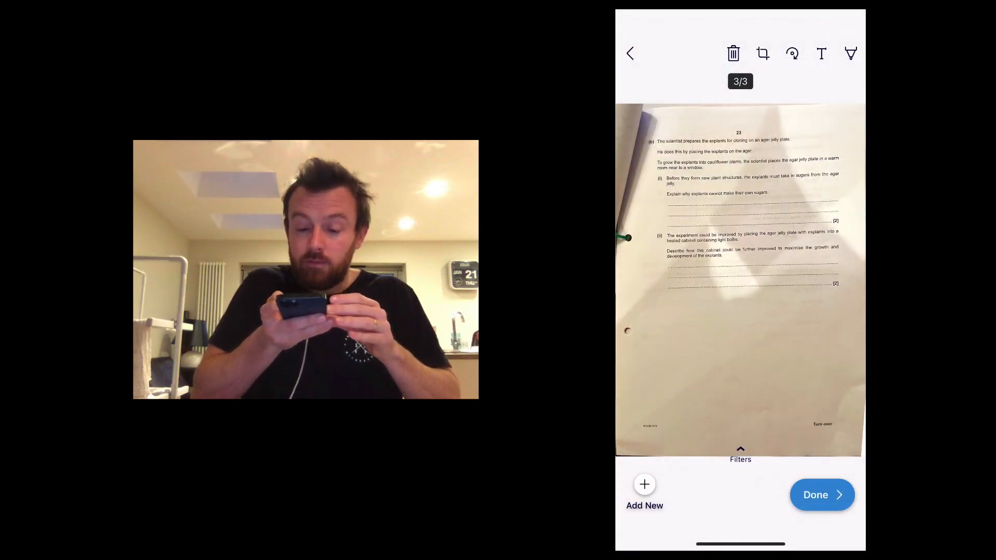
click(740, 455)
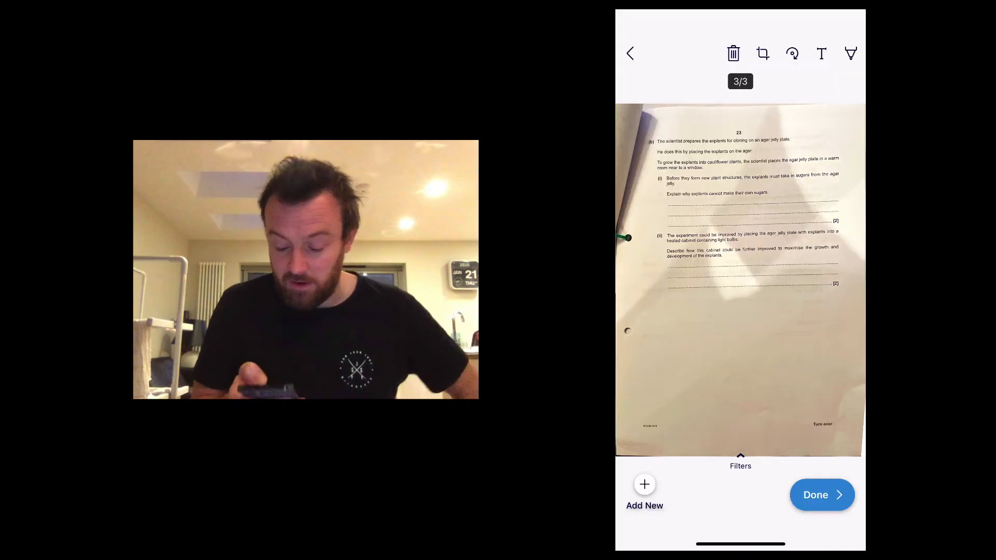
click(822, 495)
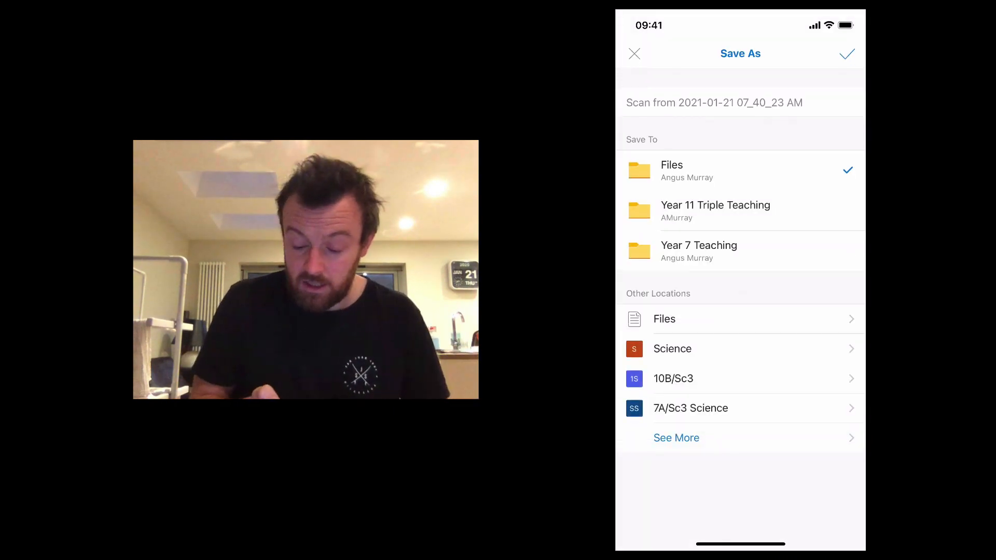
Step: Name the scan 'Exam paper 21 Jan' and save it to OneDrive Files
click(714, 103)
text(Exam paper)
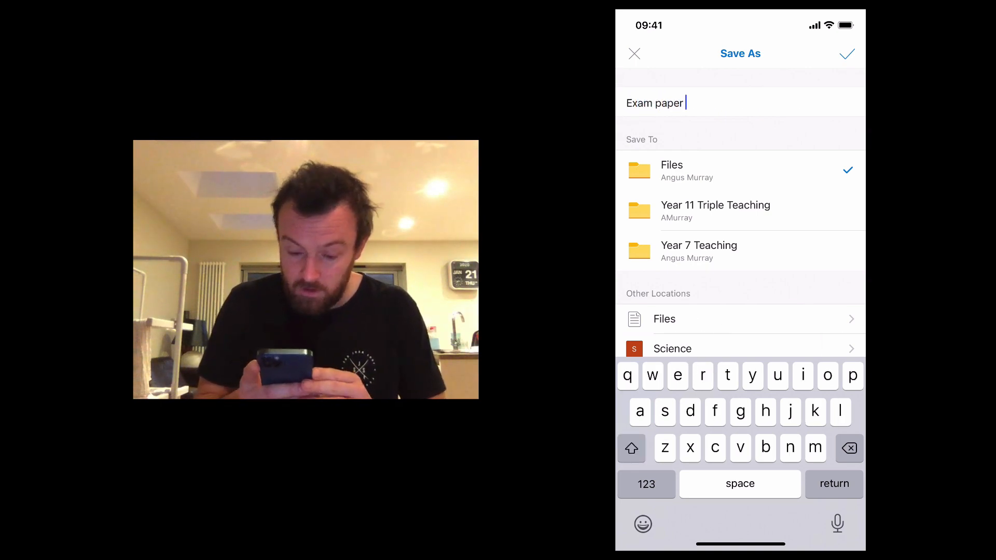
click(647, 485)
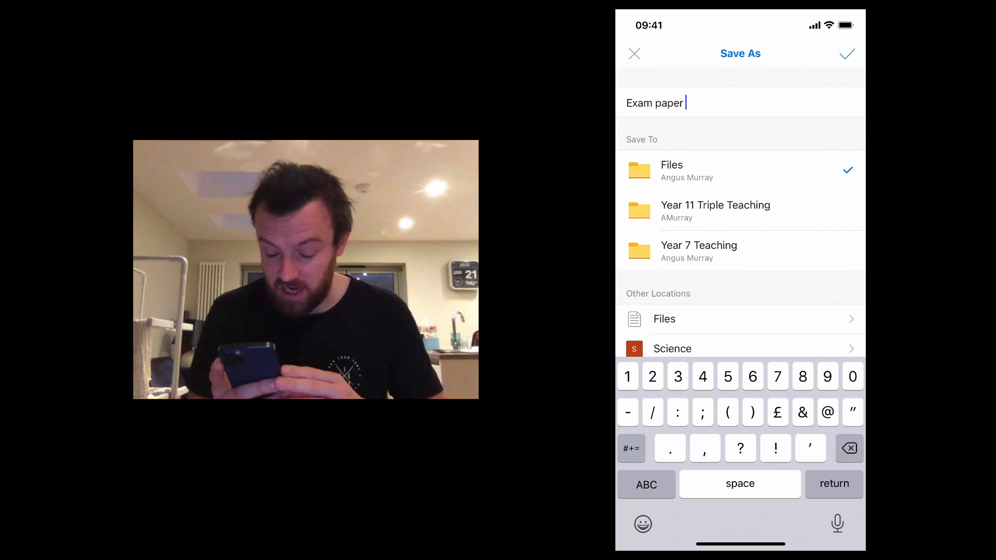
text(21)
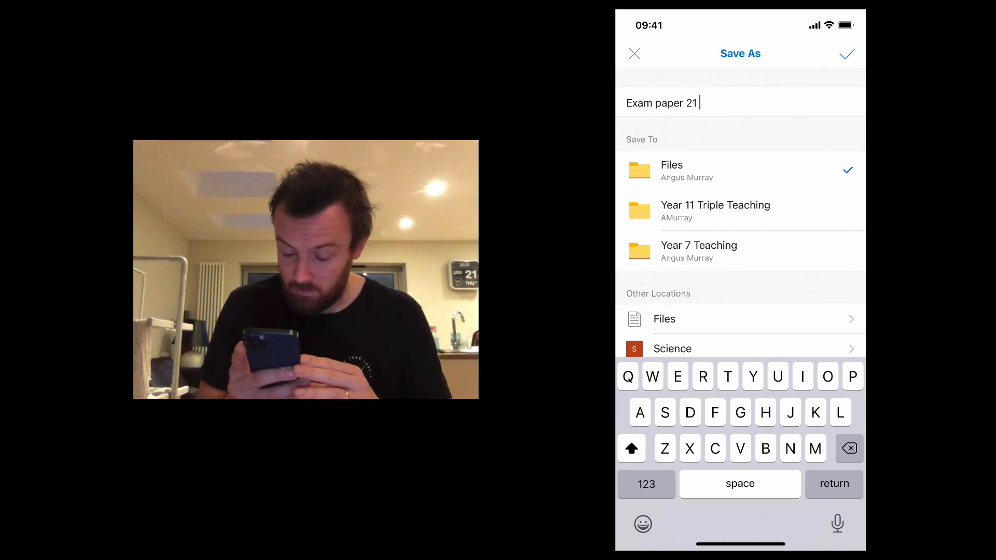
text(Jan)
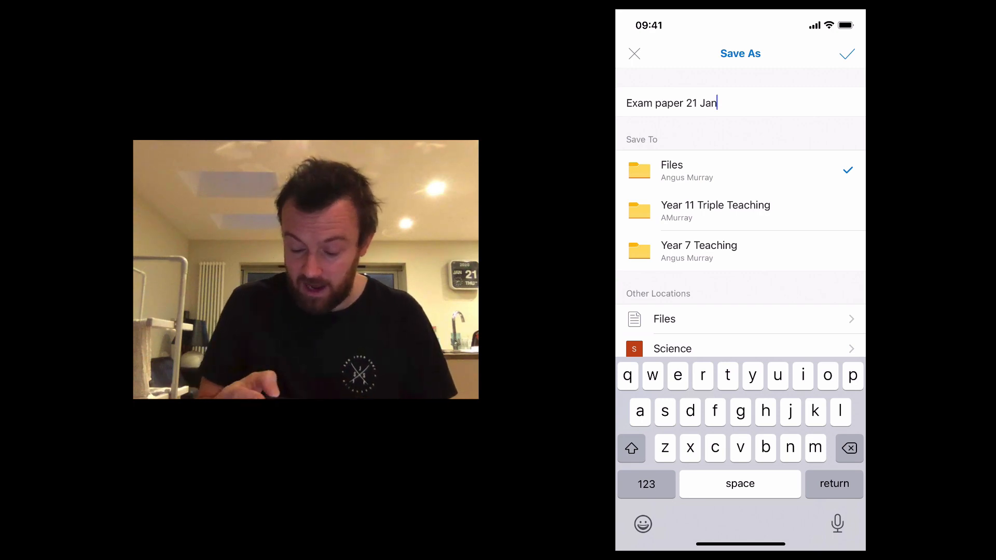
click(847, 53)
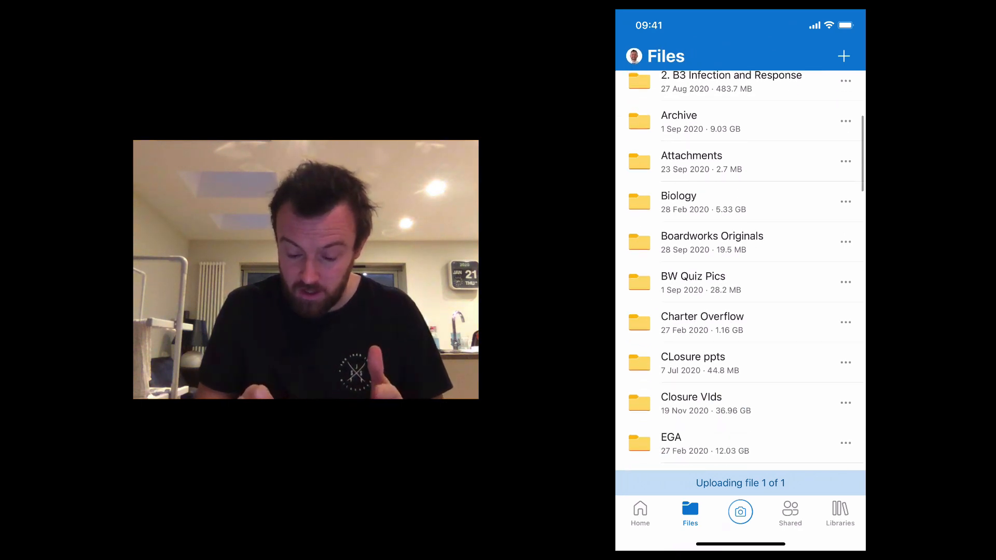
Step: Review the uploaded scan's three pages in the Files list and leave OneDrive
scroll(up, 3)
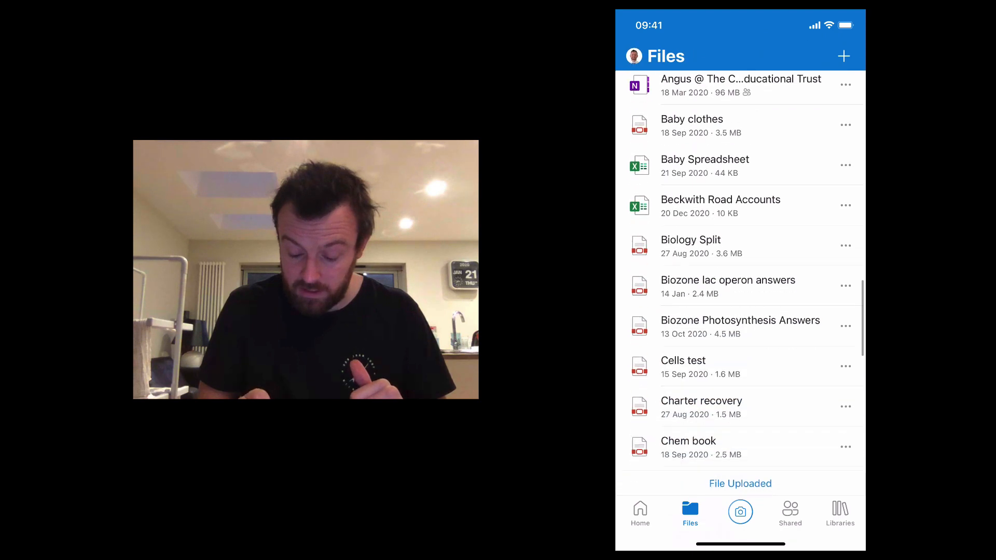
scroll(down, 3)
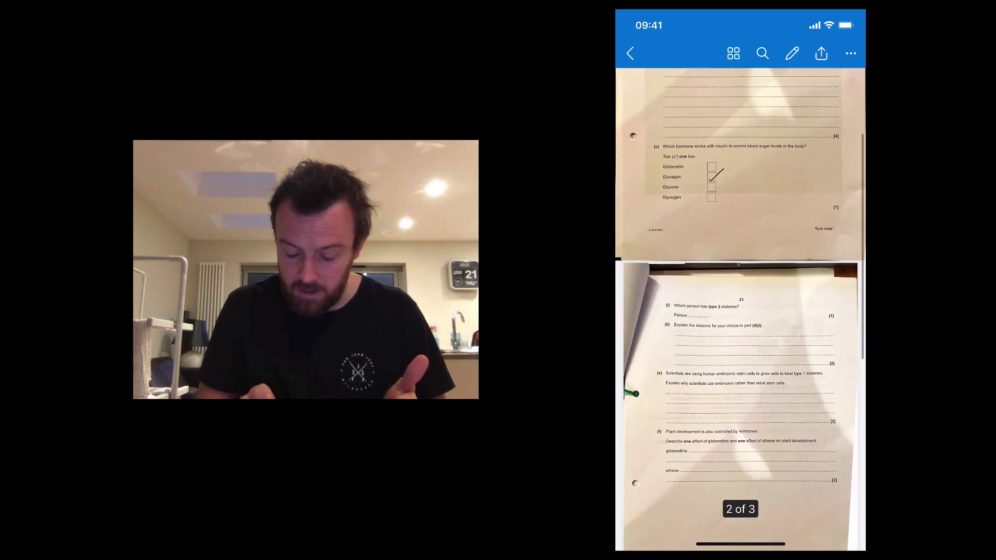
scroll(down, 3)
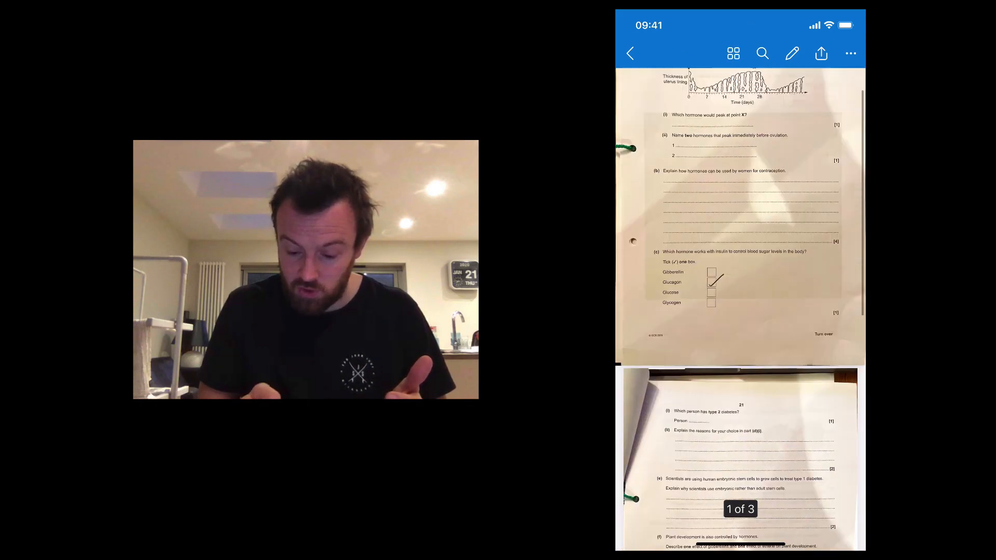
click(629, 53)
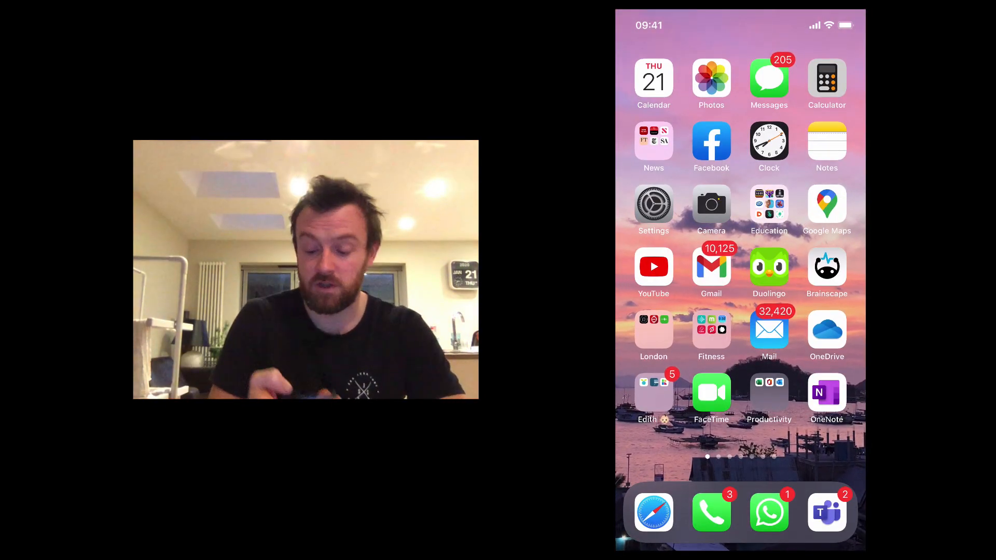
Step: From the Teams Activity feed, view the Y13 Biology assignment and follow its Y11 Mock Paper Upload link
click(827, 511)
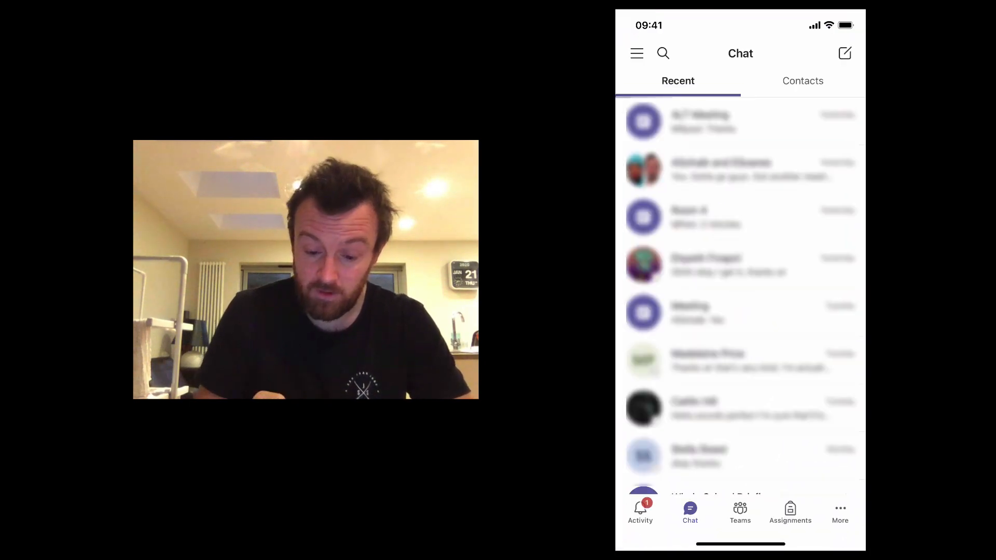
click(640, 512)
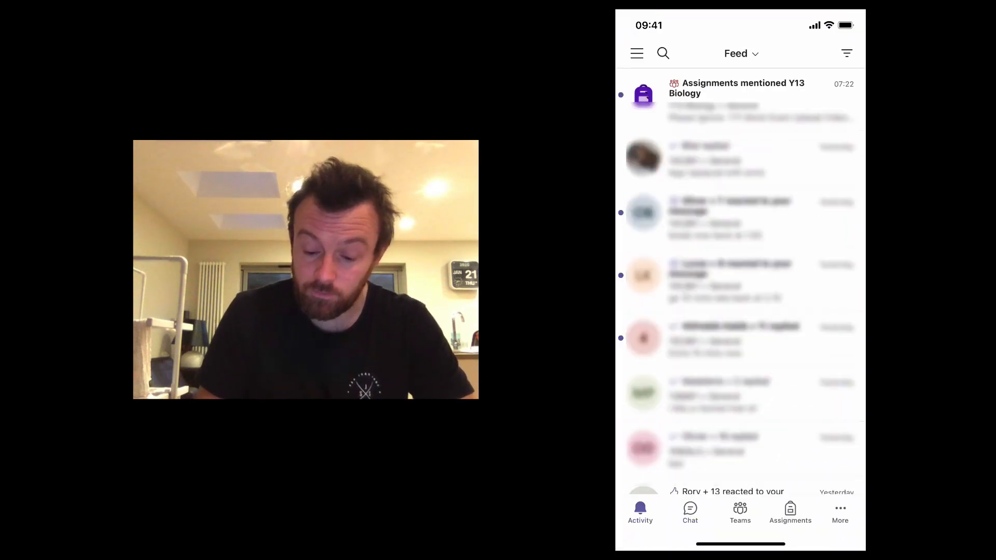
click(737, 87)
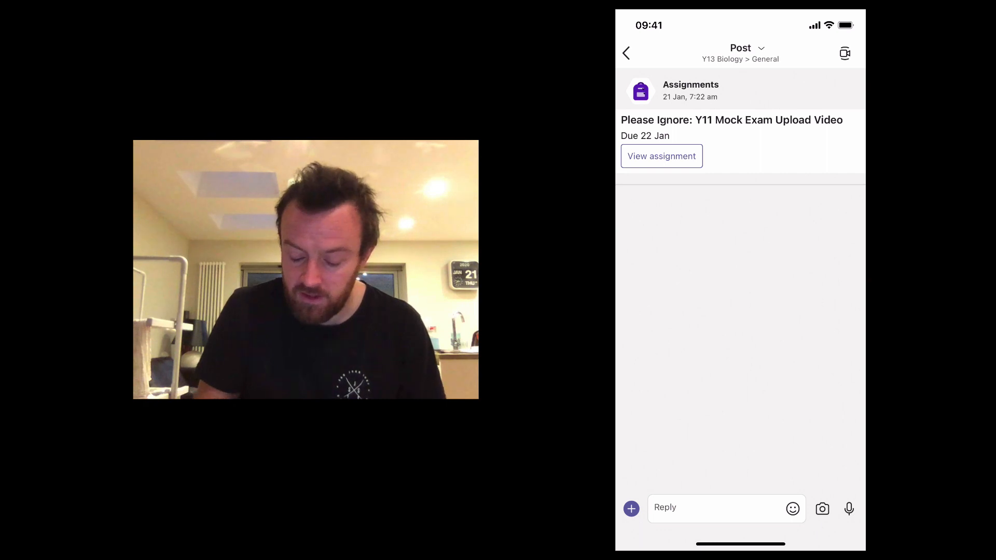
click(661, 155)
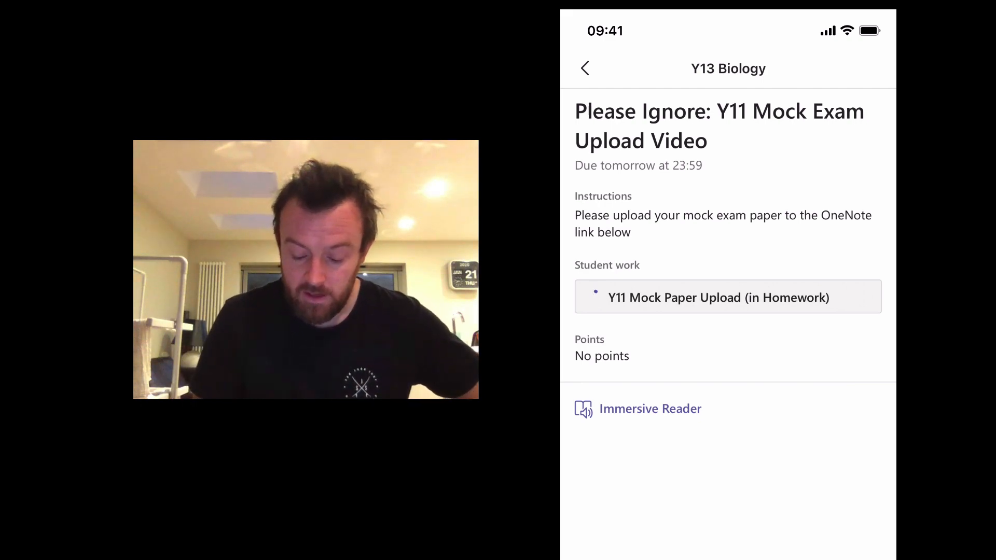
click(718, 298)
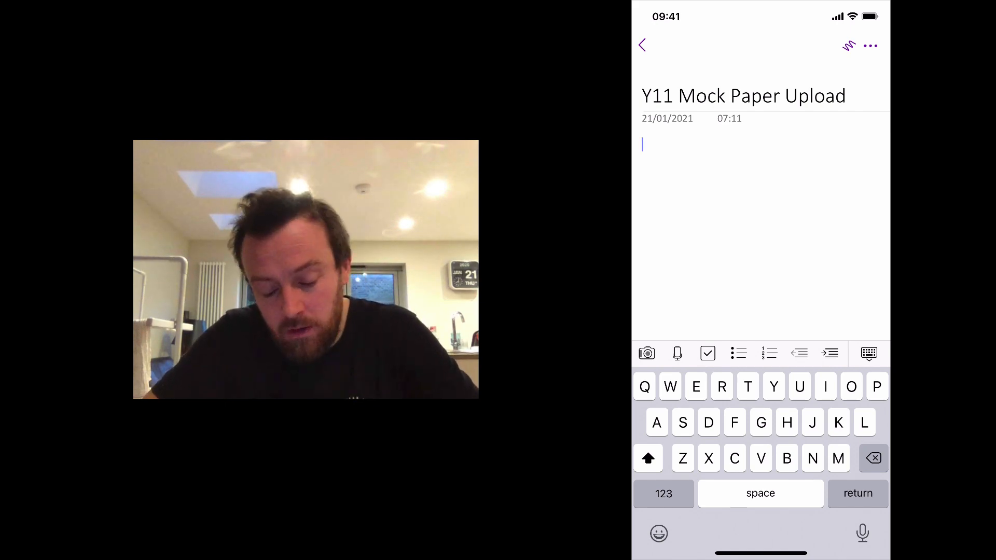
Step: Begin attaching a file to the upload page and browse into OneDrive's Files folder
click(647, 354)
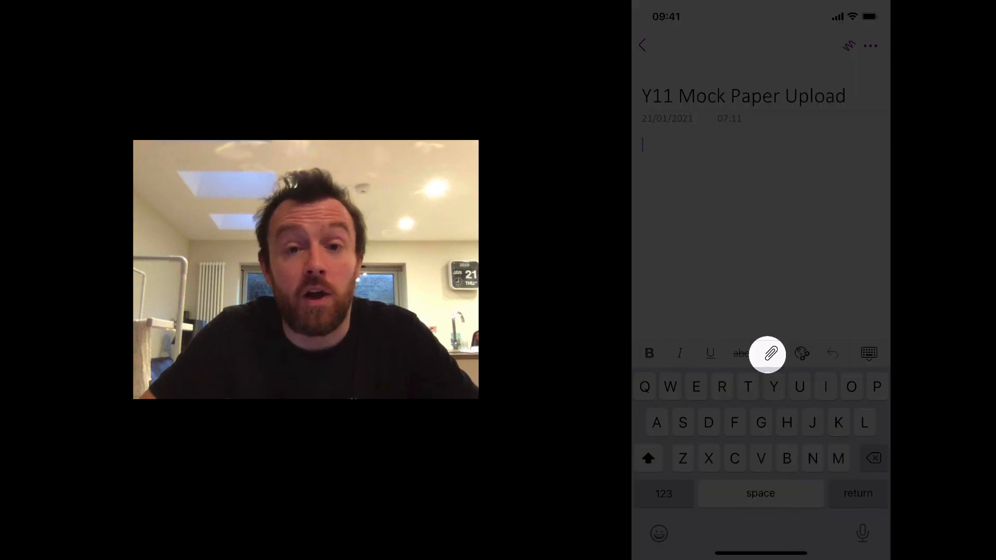
click(768, 353)
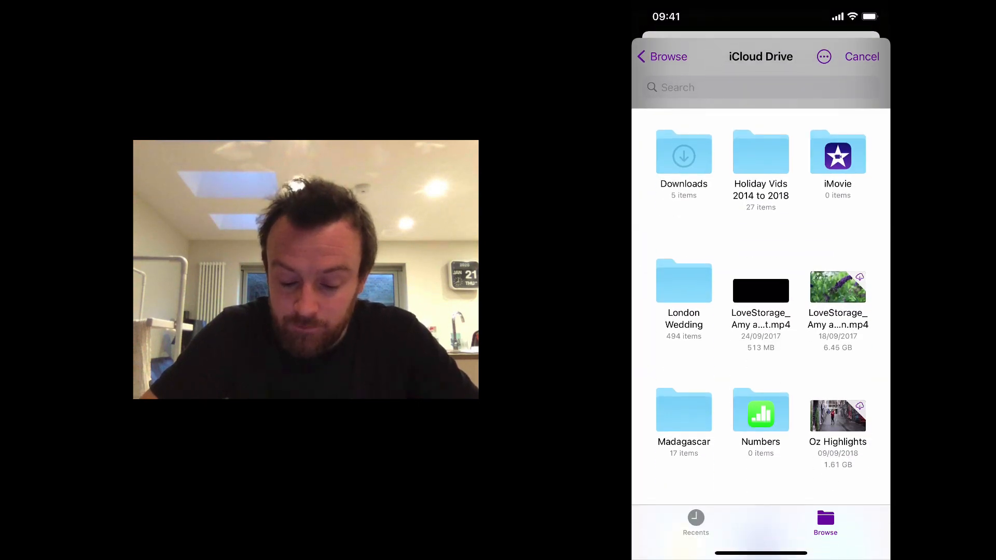
click(661, 56)
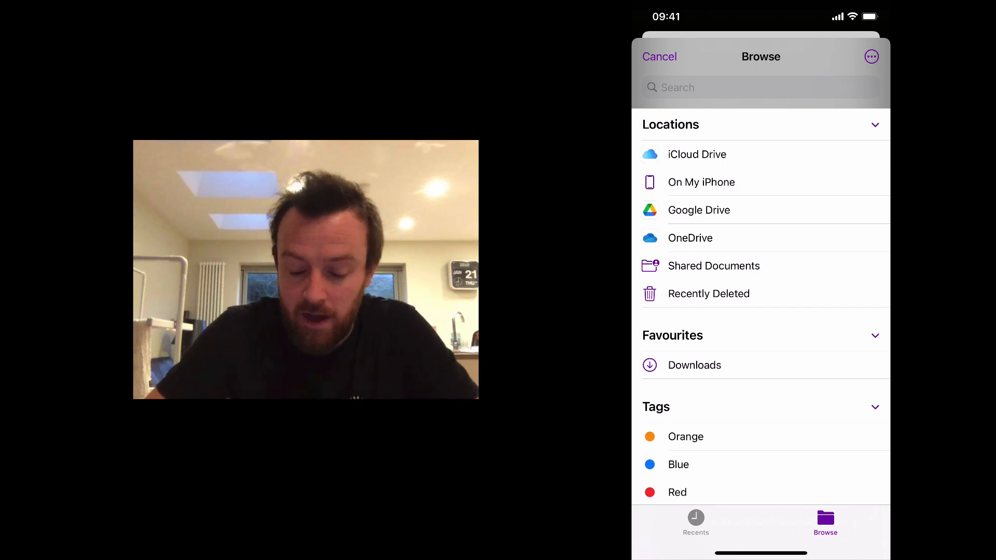
click(690, 238)
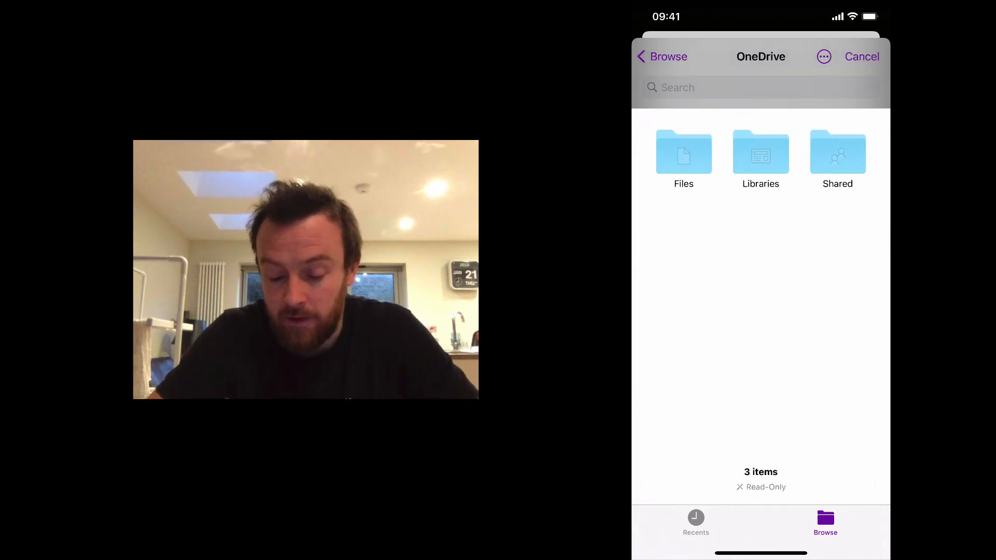
click(684, 158)
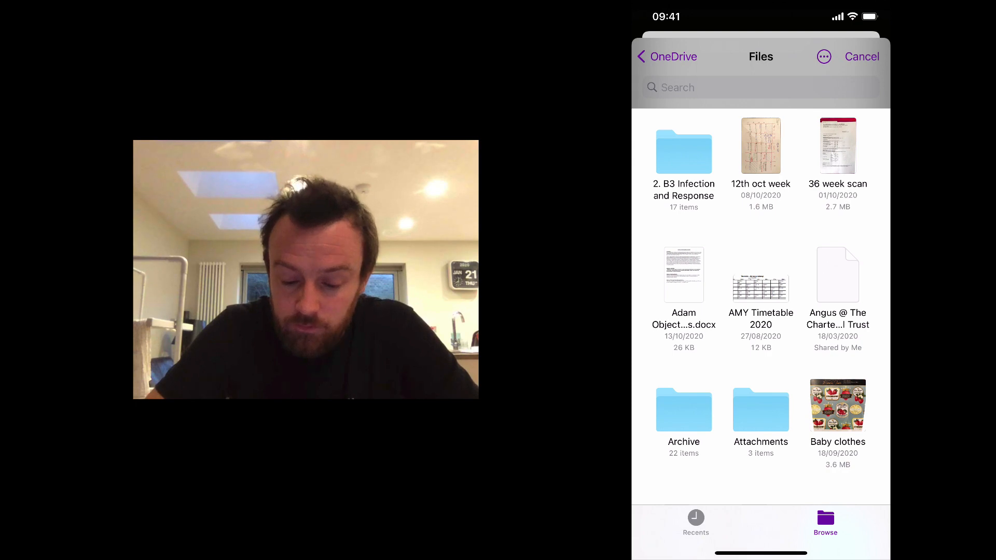
Step: Scroll the Files folder to locate the 'Exam paper 21 Jan' scan
scroll(down, 3)
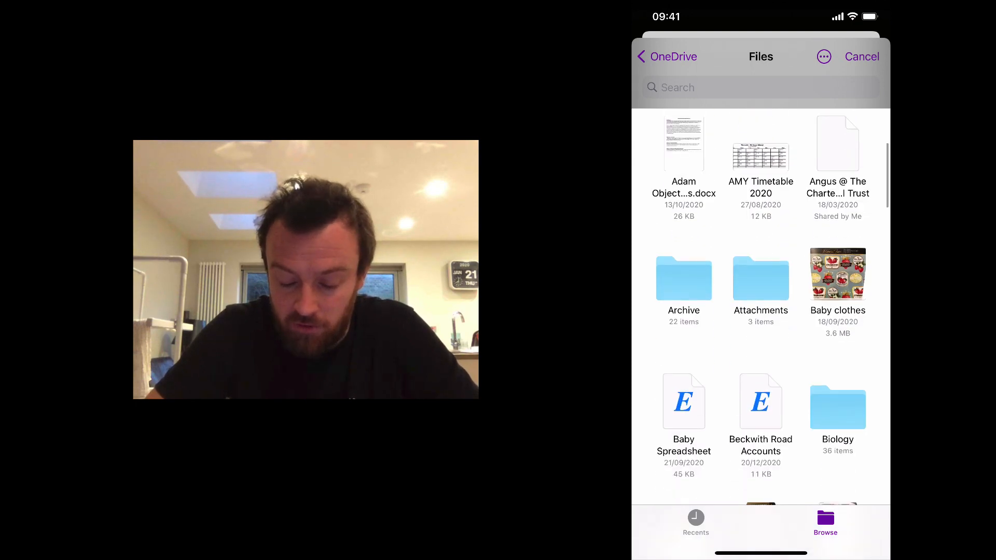
scroll(down, 3)
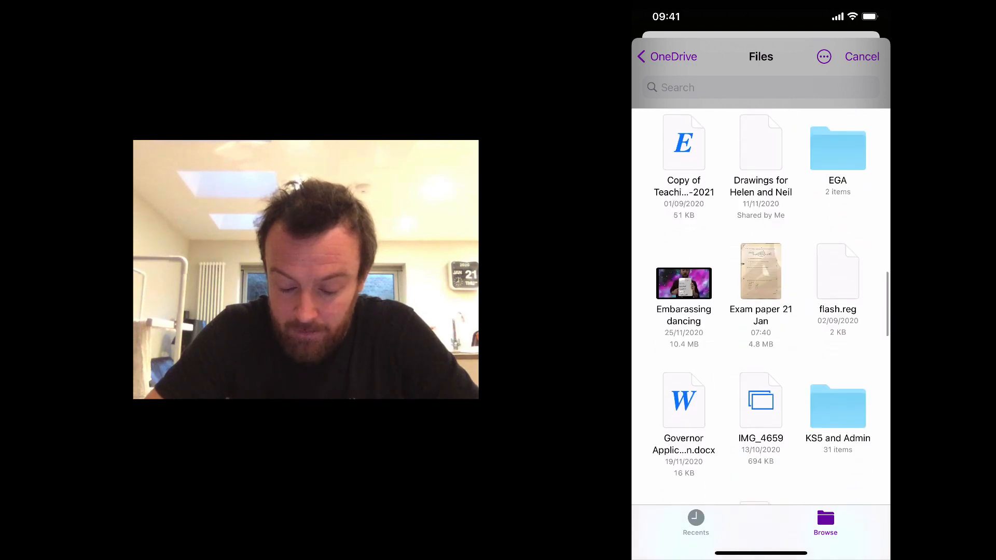
scroll(down, 3)
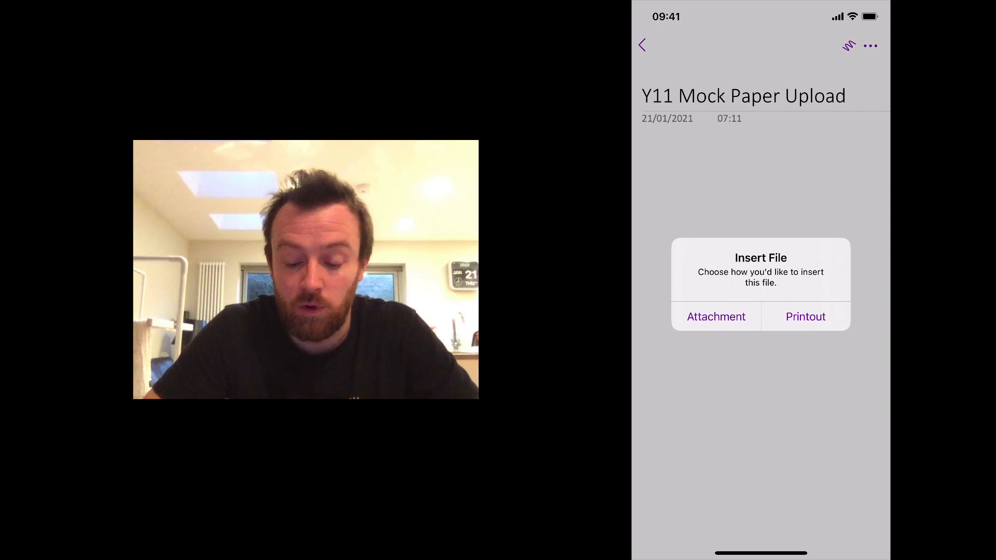
Step: Insert the scan as a printout, review its pages, and start attaching another file
click(806, 316)
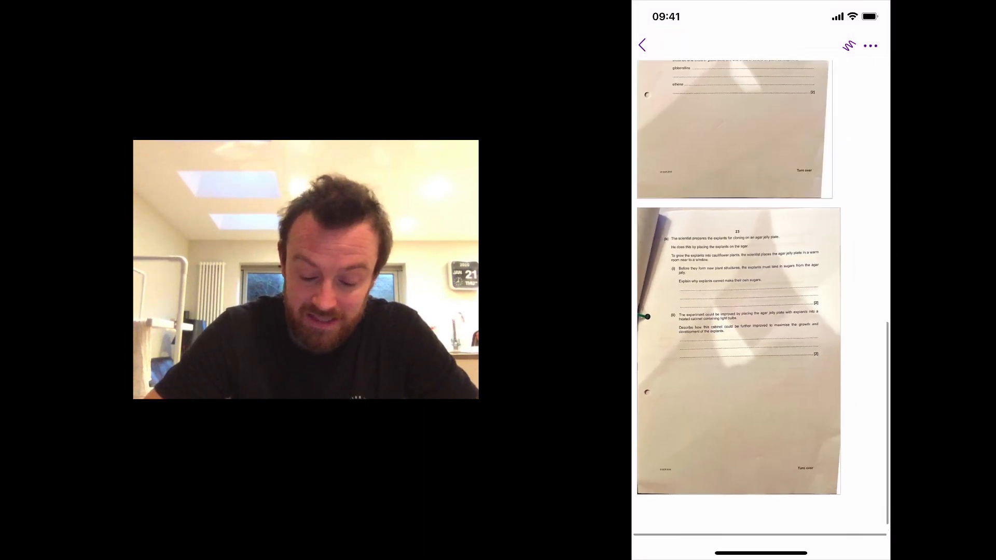
scroll(up, 3)
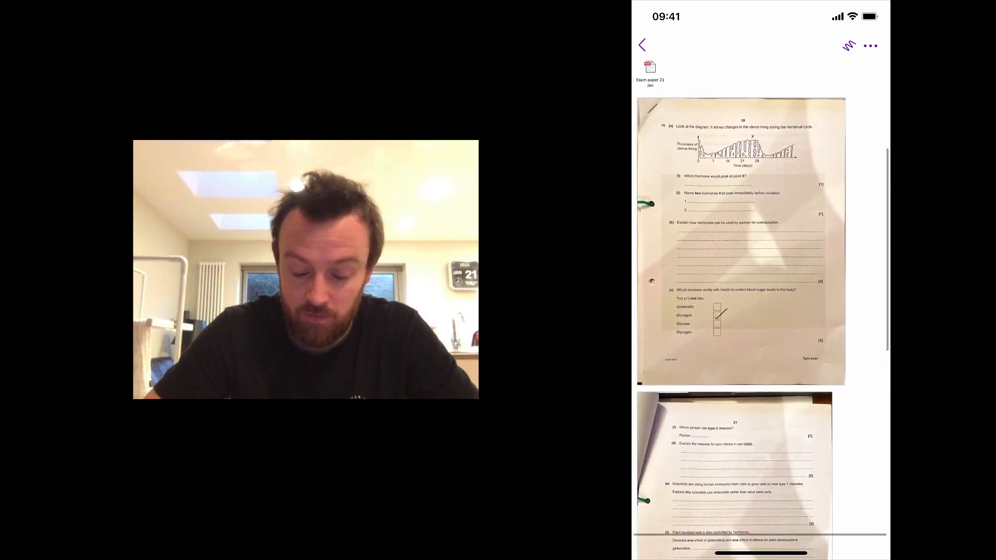
scroll(down, 3)
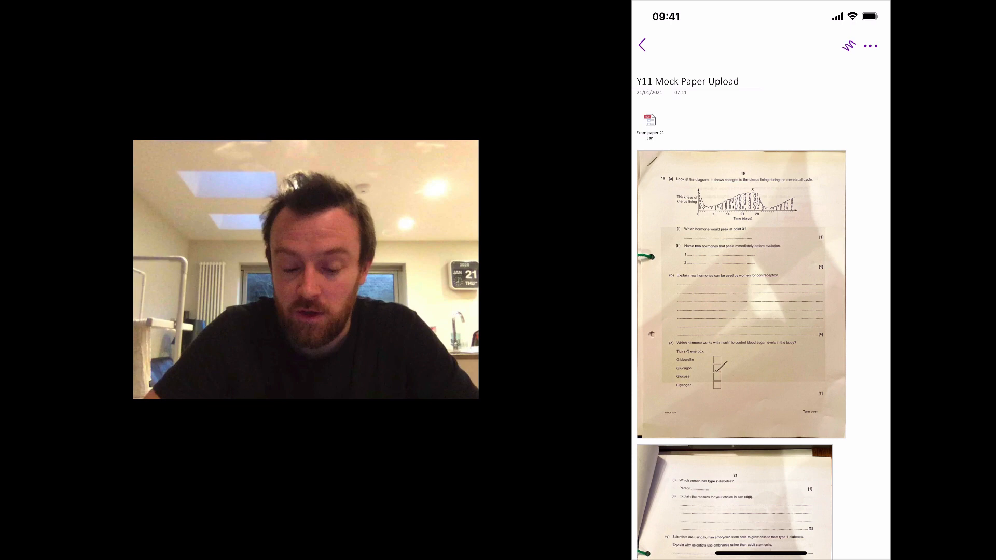
scroll(down, 3)
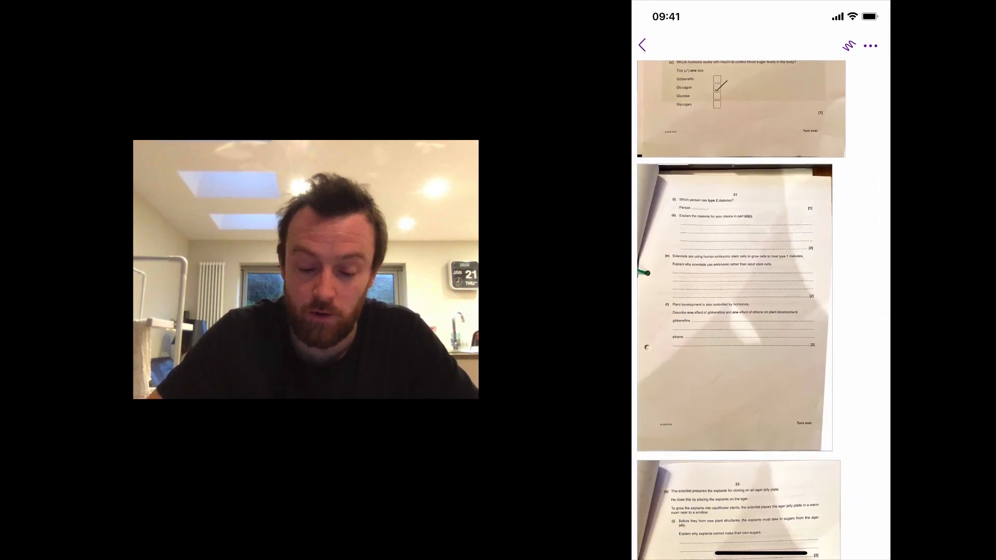
click(641, 45)
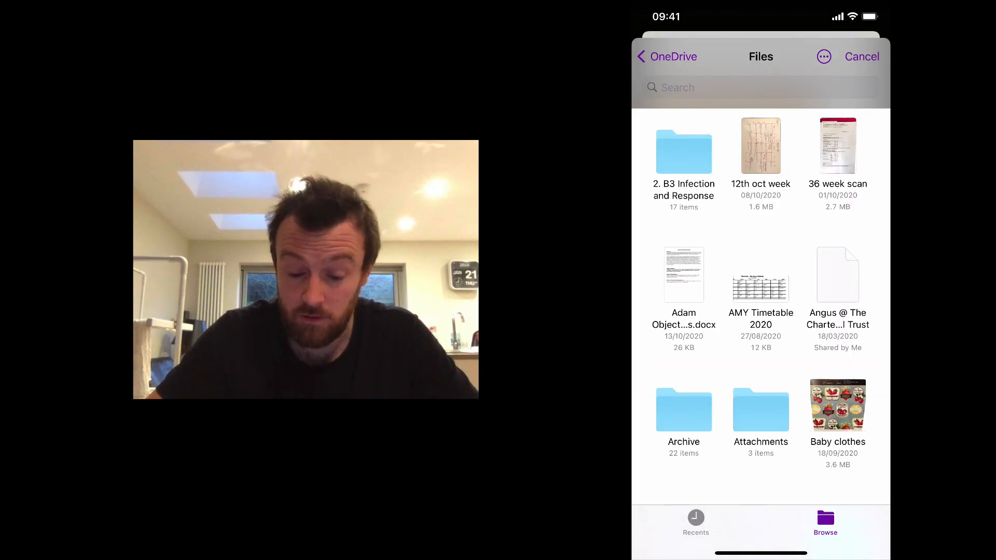
Step: Back out of the file picker to Locations and return to the home screen
click(666, 56)
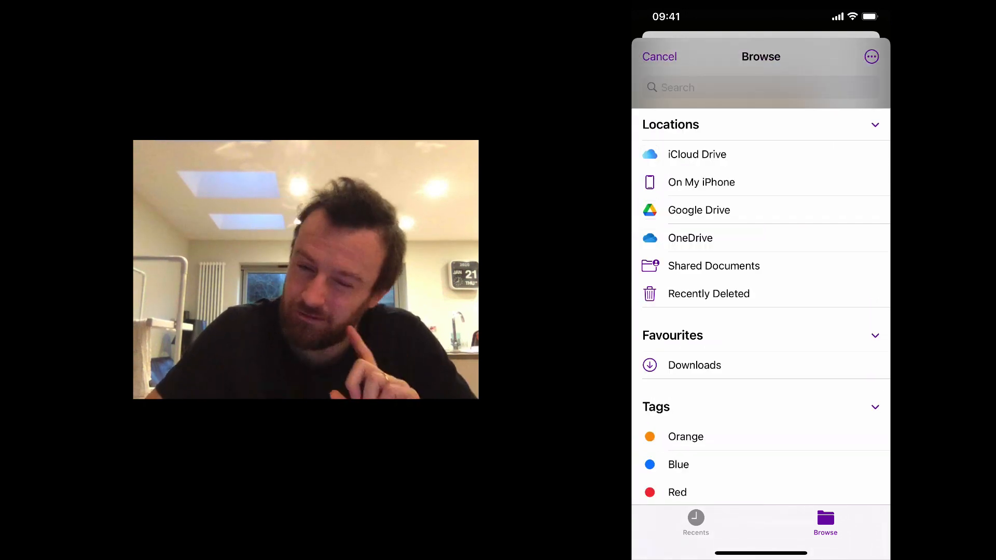
click(659, 56)
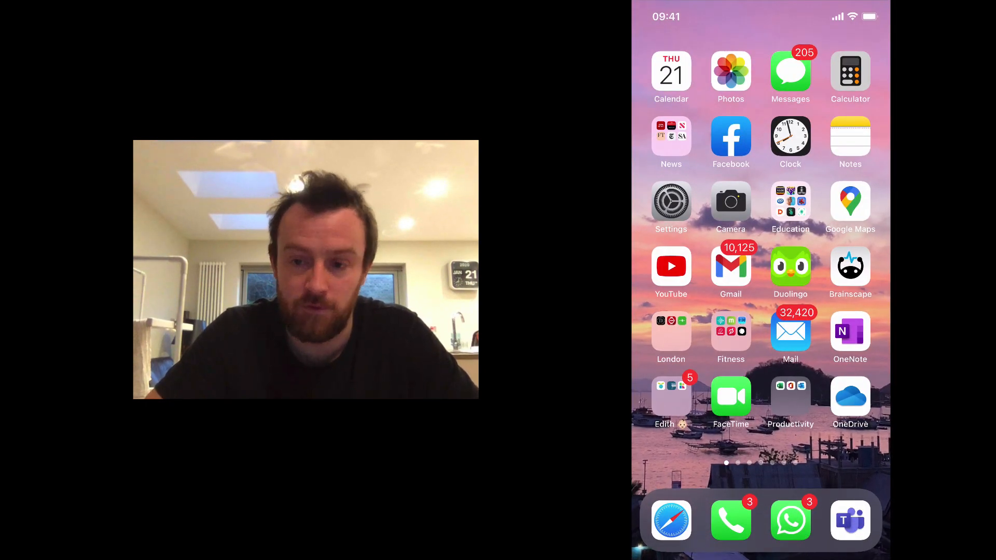
Step: Enter edit mode for the Browse locations list in iOS Files
scroll(left, 3)
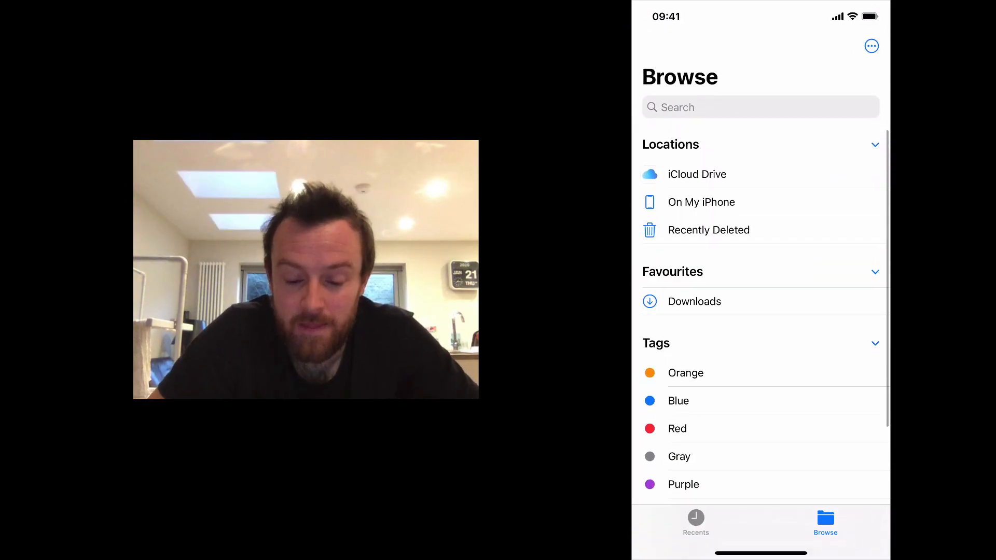
click(671, 144)
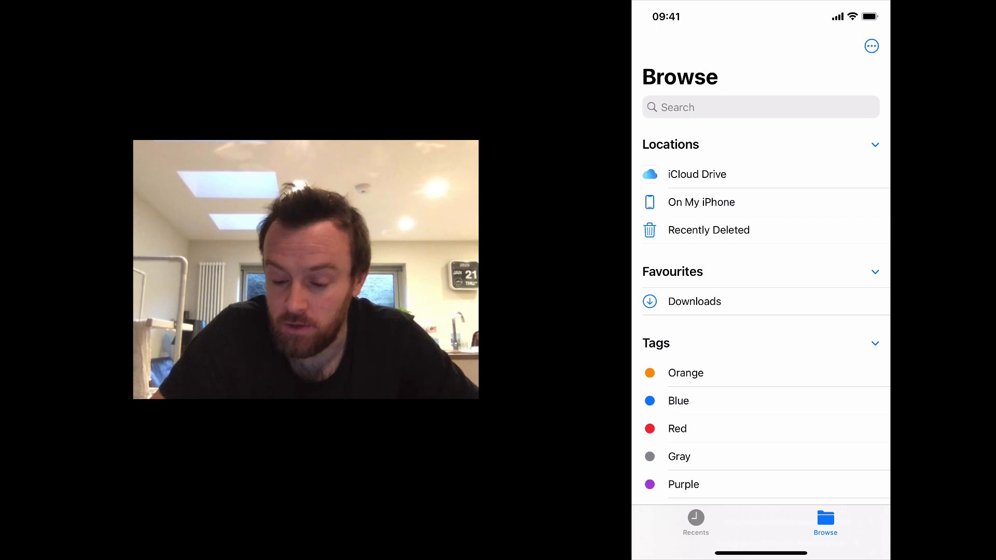
click(871, 46)
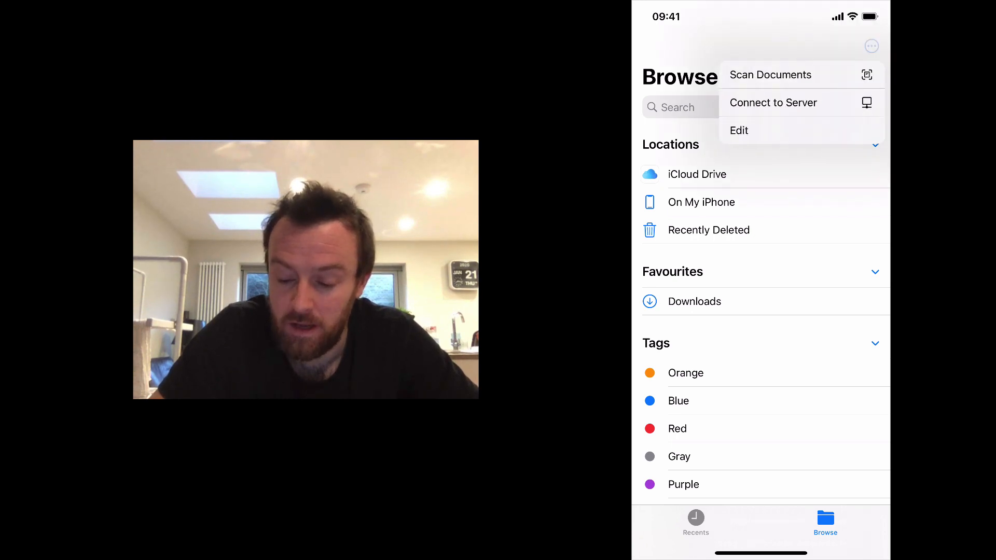
click(739, 130)
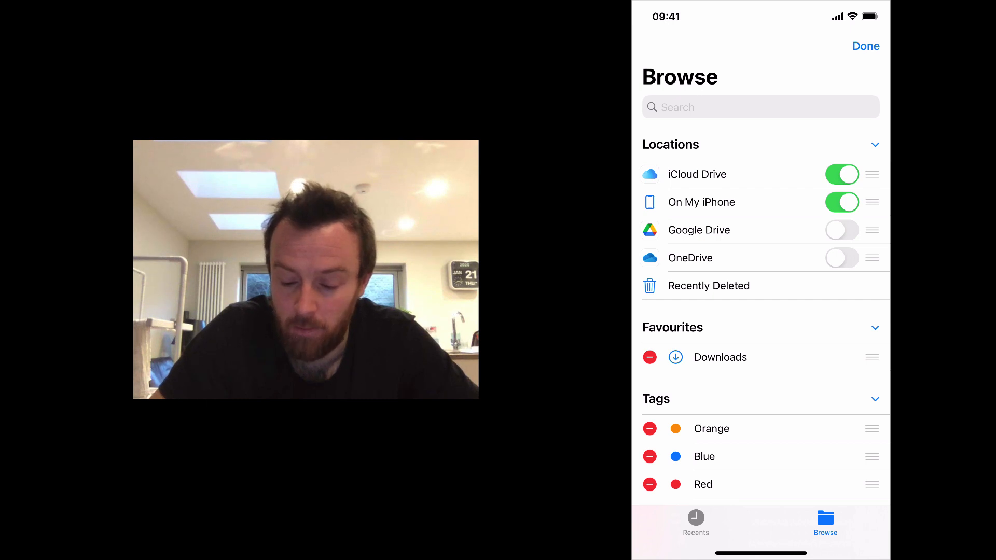
Step: Switch on the OneDrive and Google Drive locations and confirm with Done
click(841, 257)
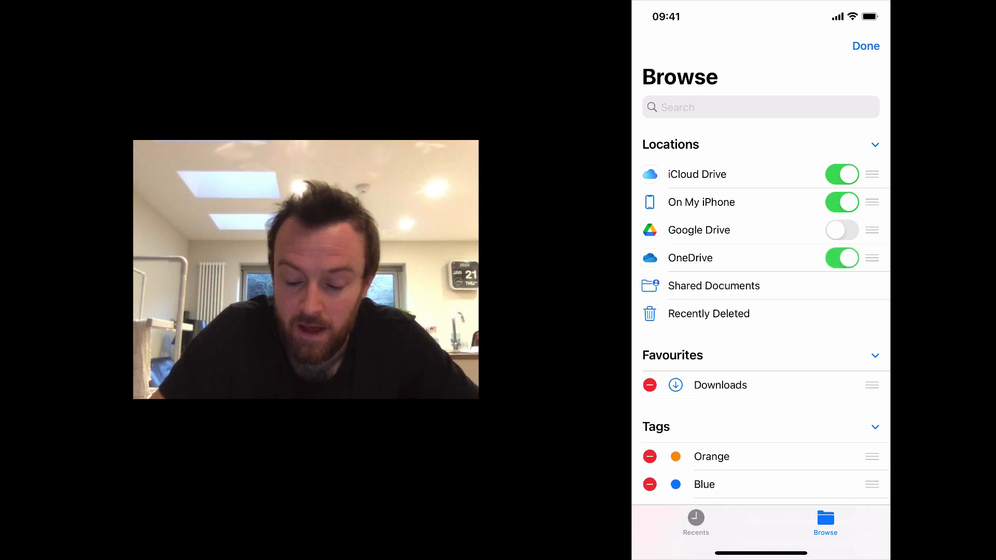
click(842, 231)
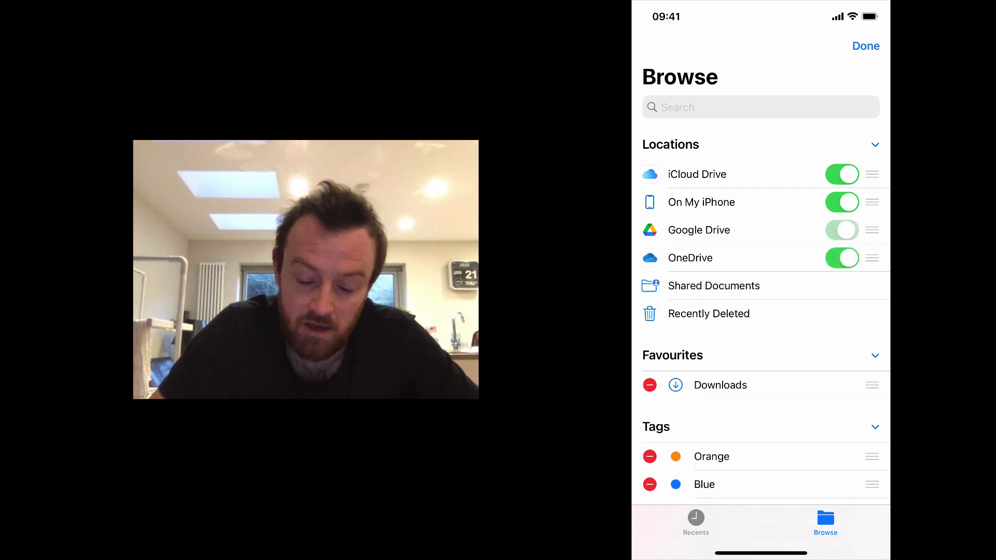
click(842, 230)
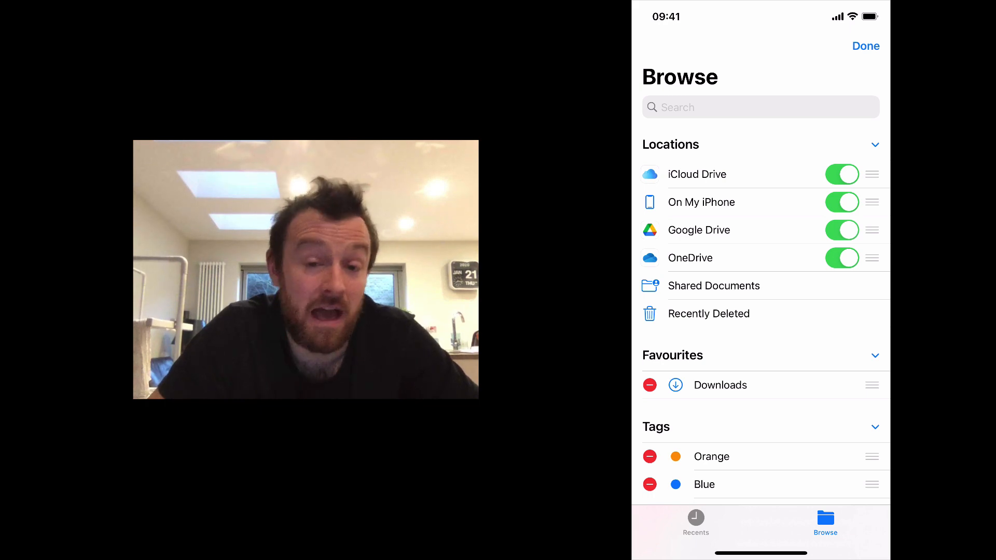
click(865, 46)
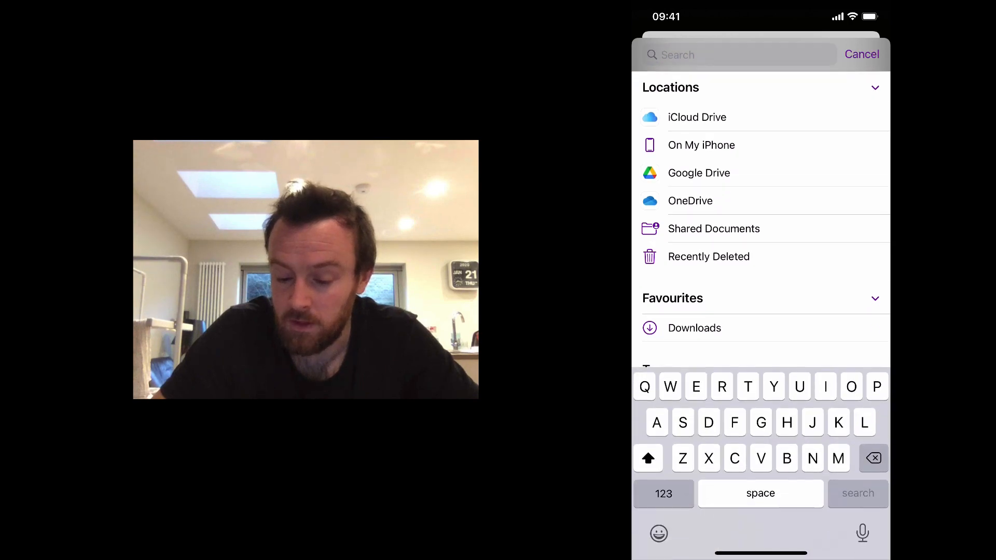
Step: Select OneDrive in the picker to list its Files, Libraries and Shared folders
click(690, 201)
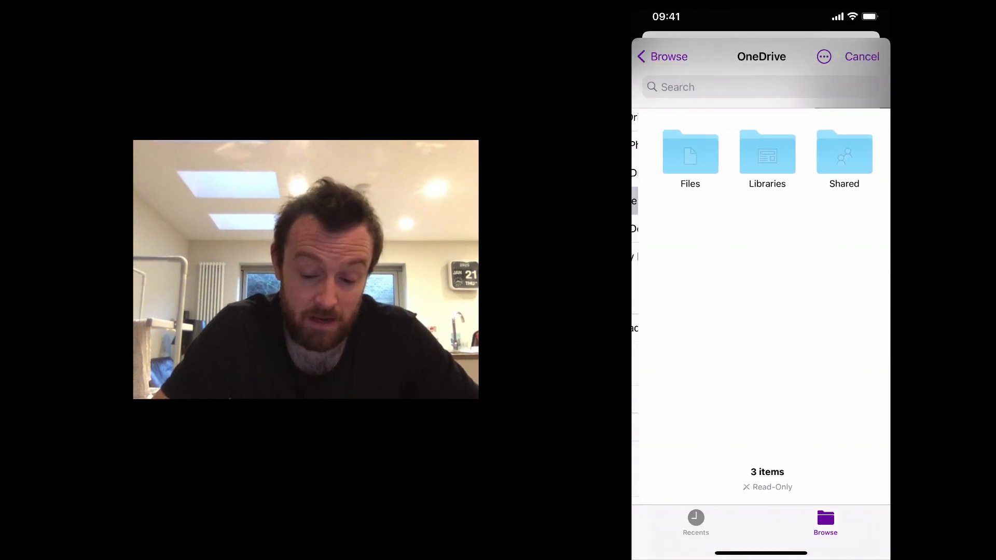